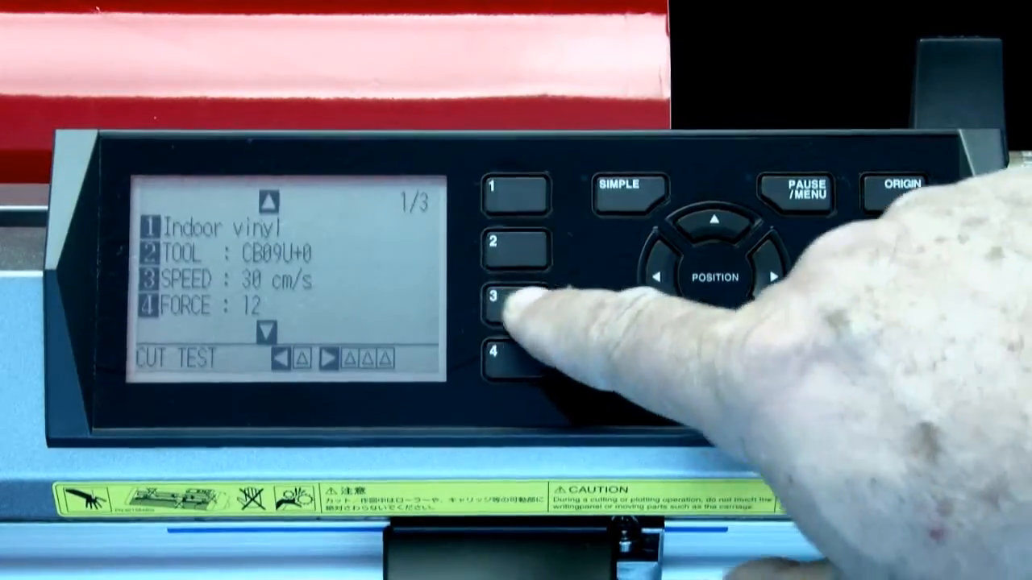
Show the SPEED menu listing cut speeds per condition, condition 1 at 30 cm/s.
left_click(513, 305)
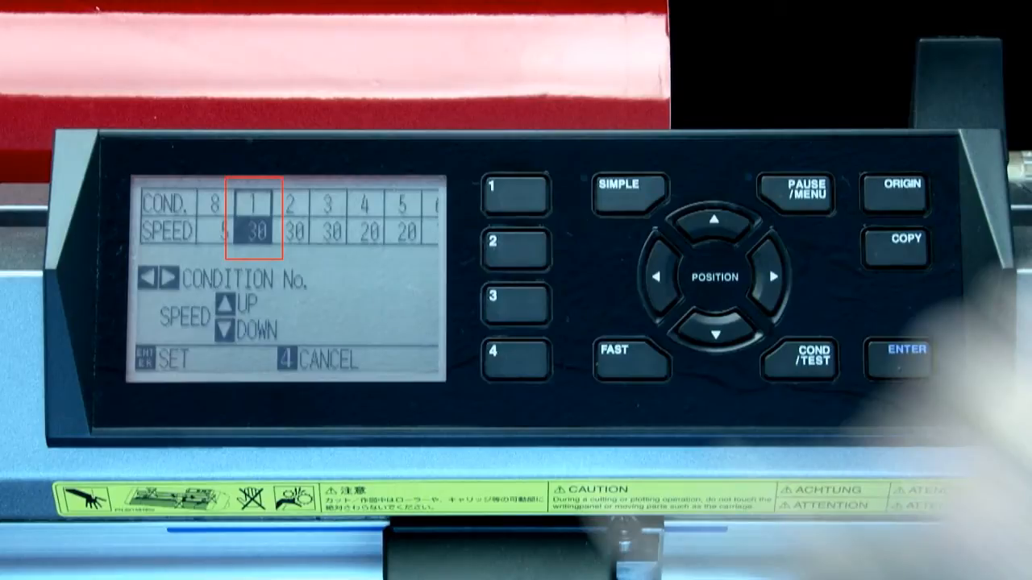